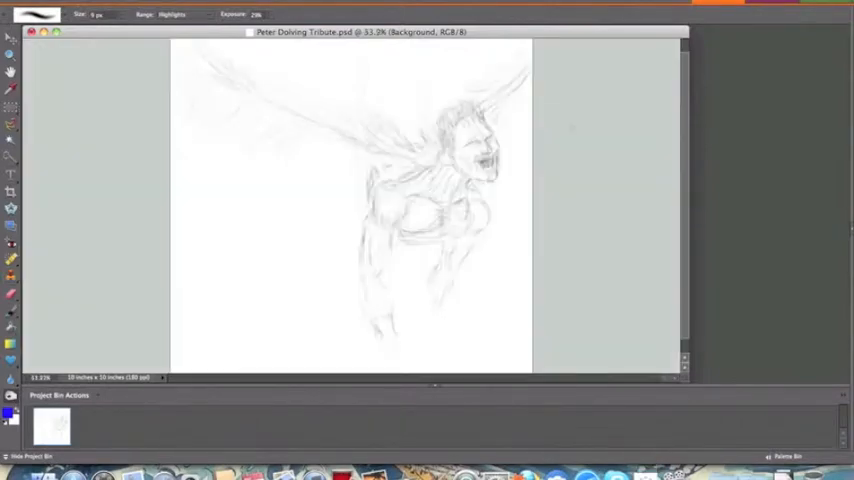
- Sketch additional feather strokes onto the wings with the Brush tool
left_click(32, 456)
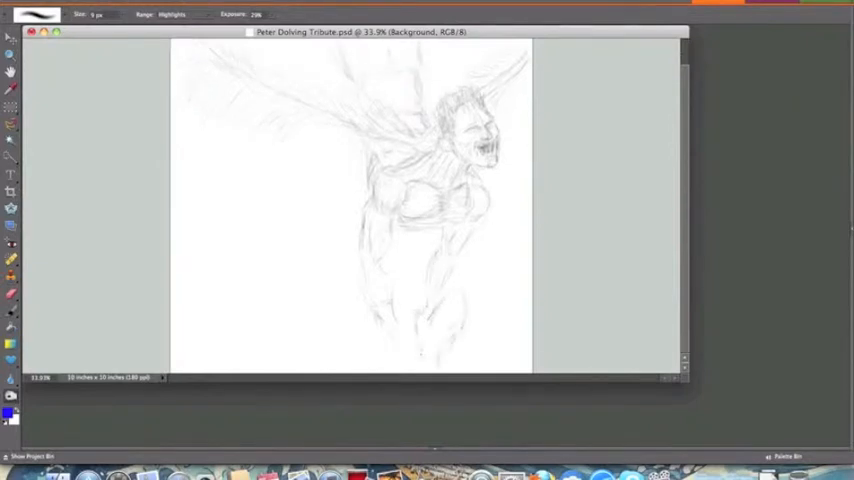
left_click_drag(420, 280, 450, 340)
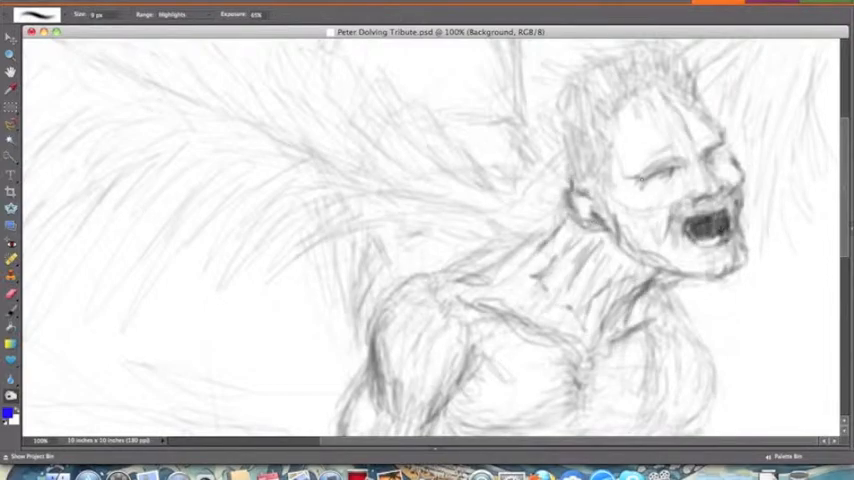
- Lay red-orange brush strokes around the figure and move toward choosing yellow next
left_click(690, 176)
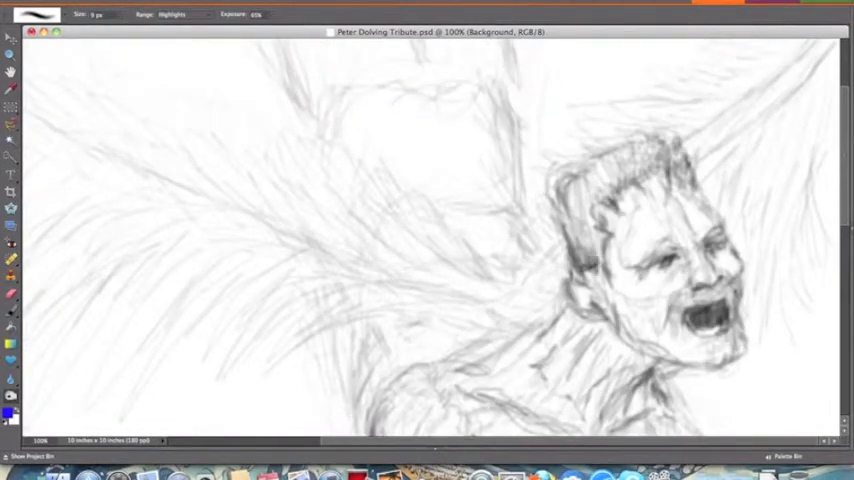
scroll("down", 3)
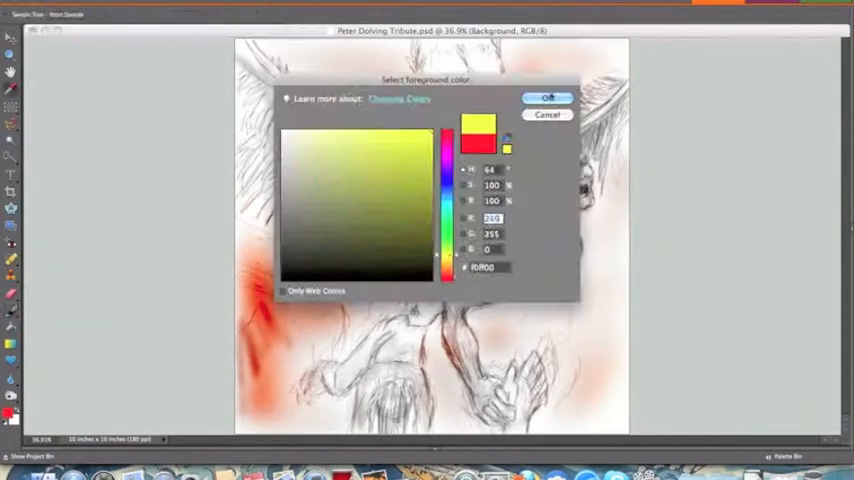
- Confirm yellow, purple and white colour choices while painting the figure, wings and fiery background
left_click(548, 98)
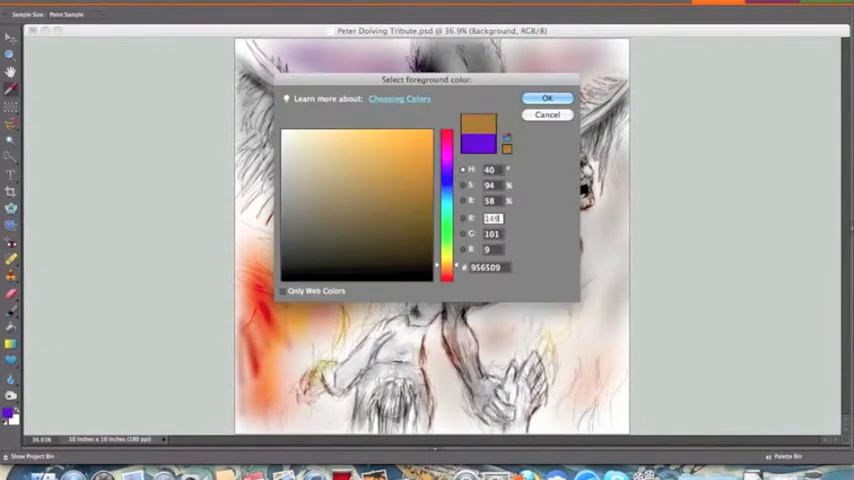
left_click(548, 96)
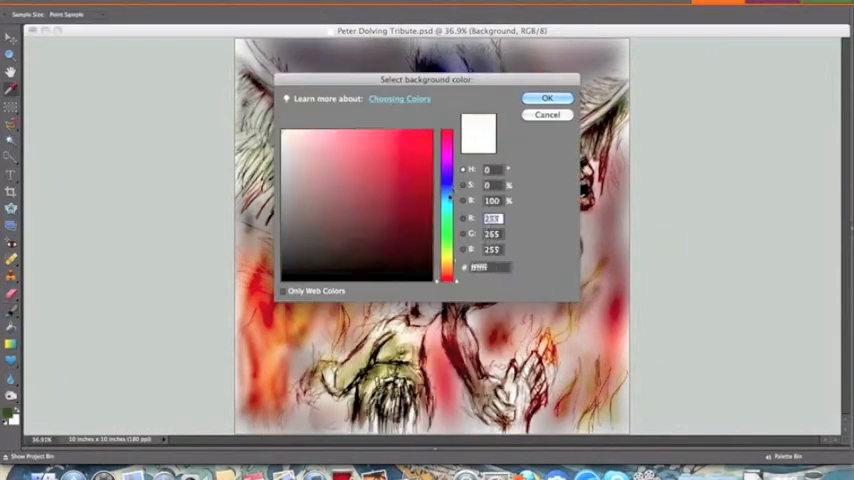
left_click(548, 96)
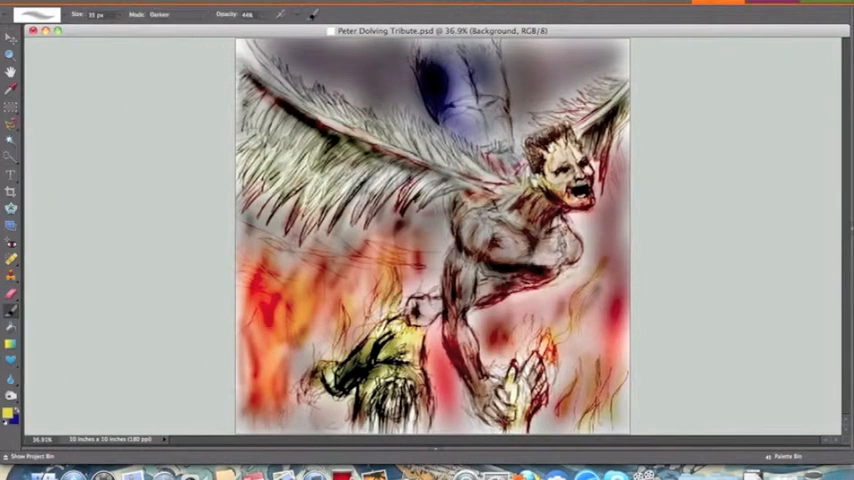
- Brighten the lower flames with Color Dodge brush dabs and view the whole image again
left_click(164, 14)
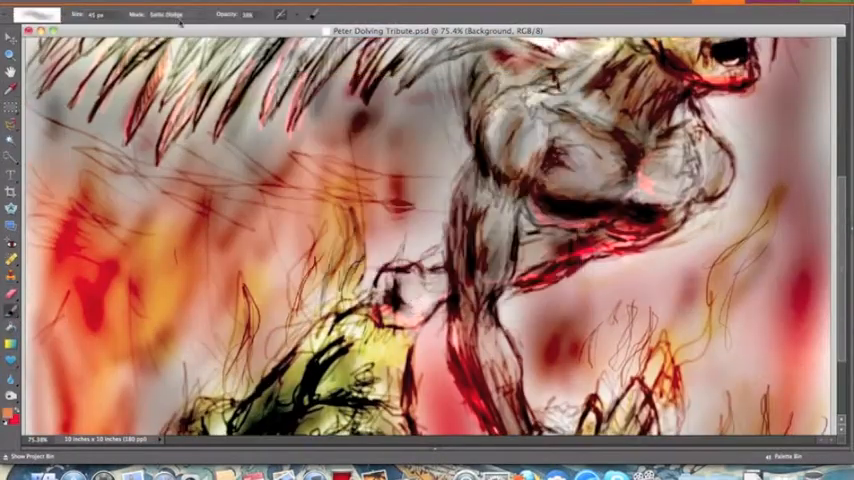
left_click(160, 14)
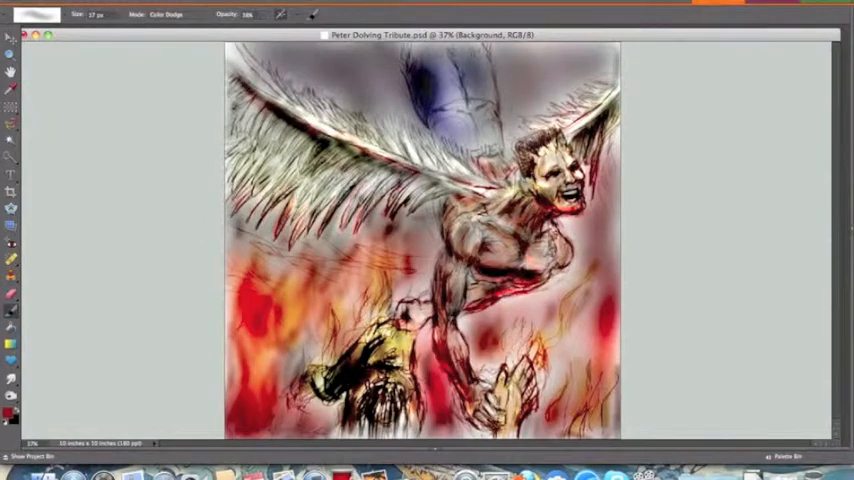
- Add a new empty layer, detail the face, and return to the Background layer
left_click(12, 310)
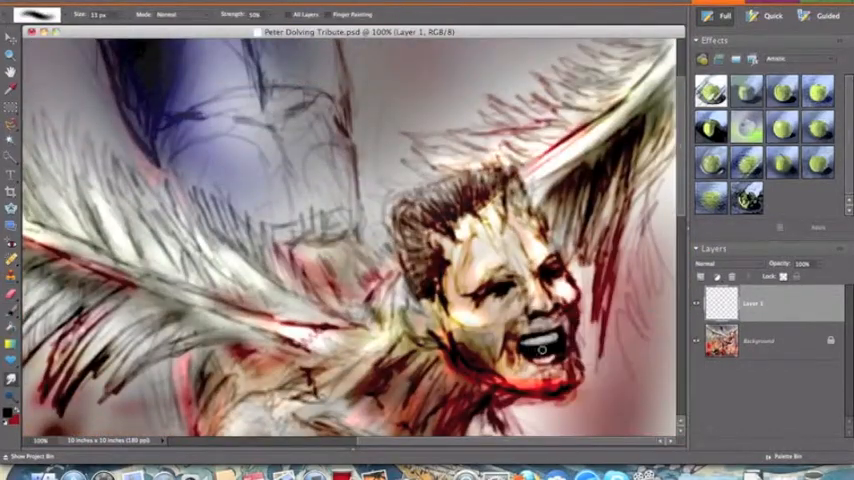
left_click(758, 340)
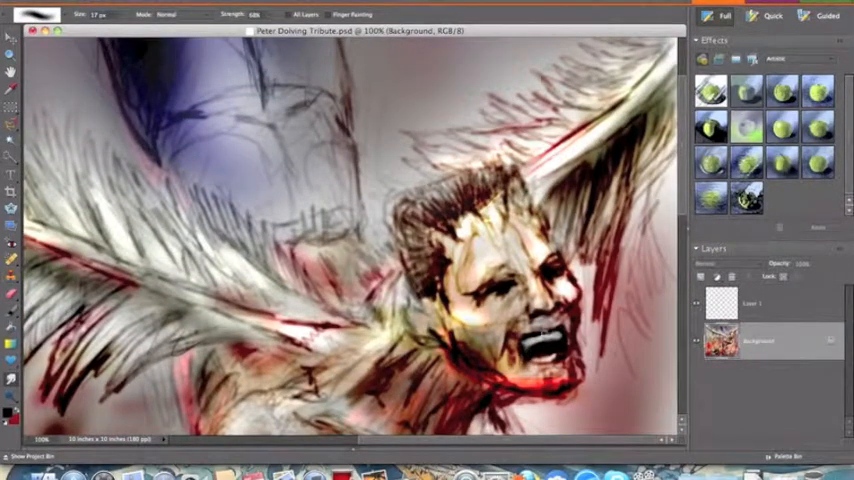